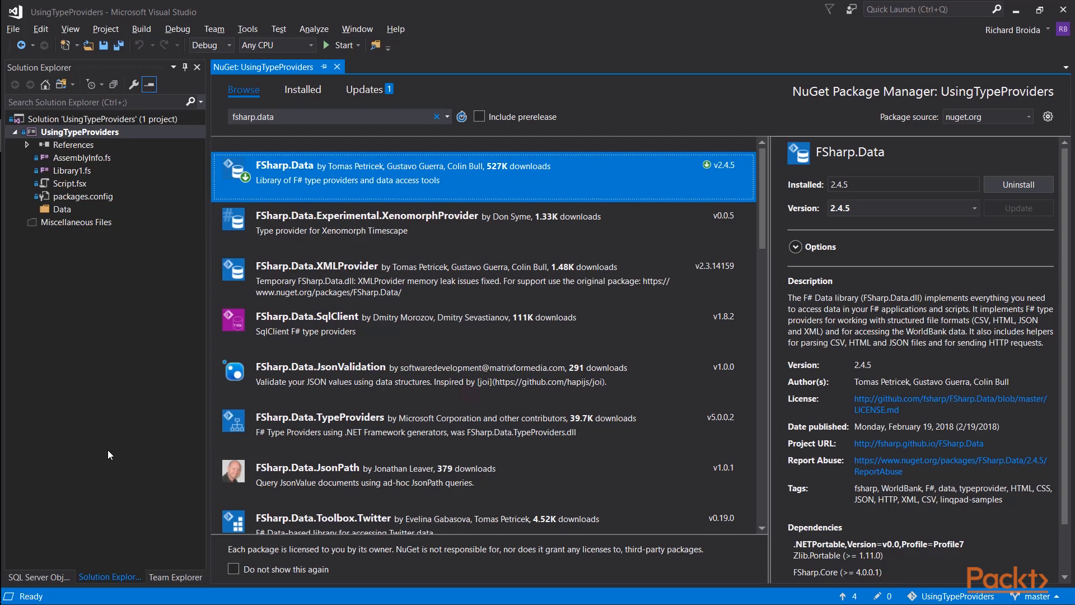
{"action": "mouse_move", "coordinate": [148, 369]}
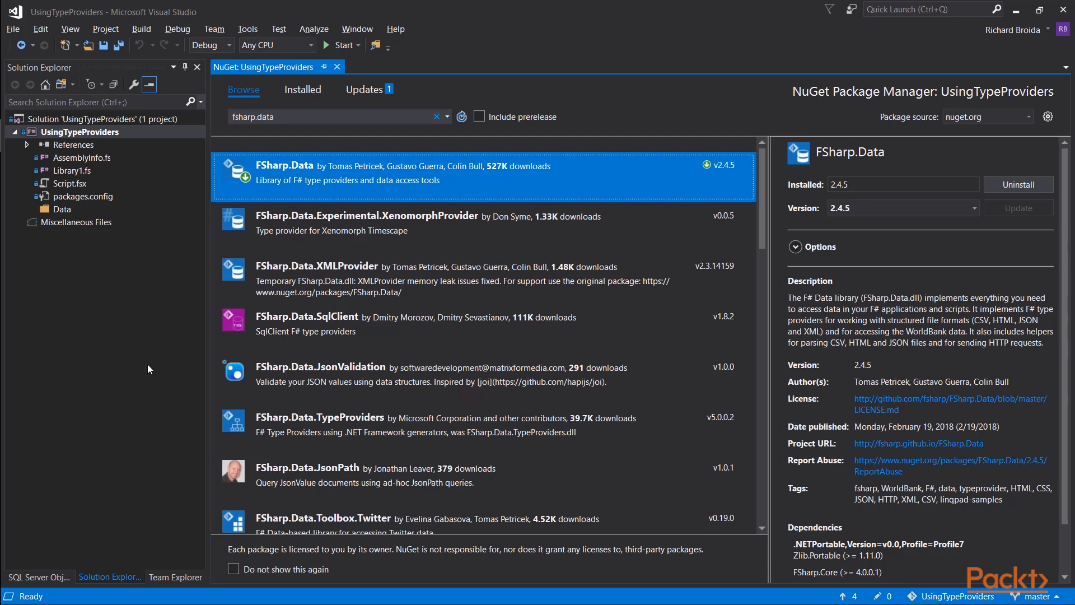
{"action": "mouse_move", "coordinate": [295, 179]}
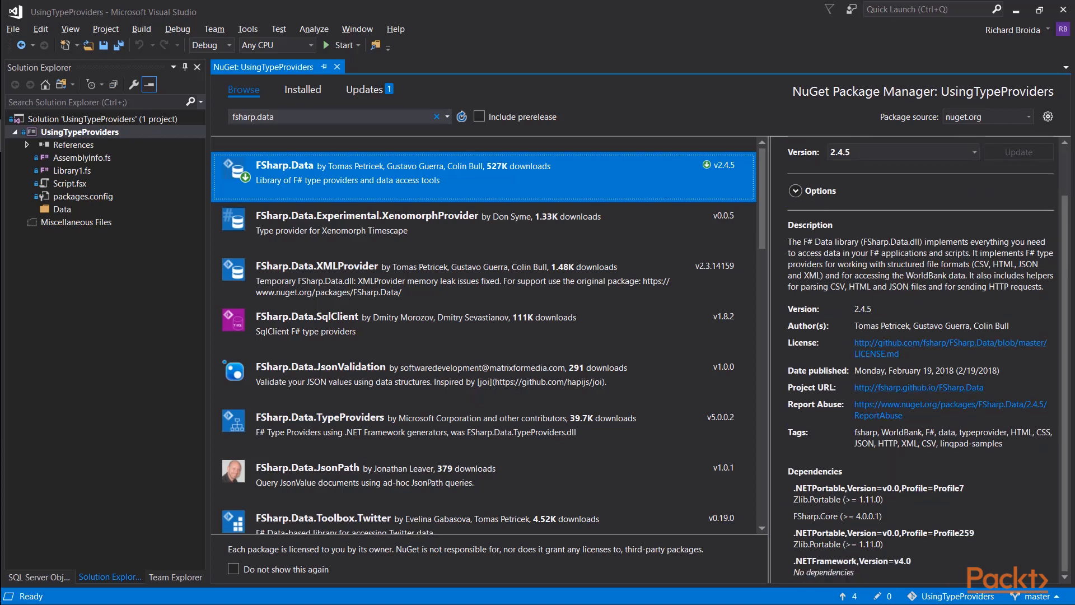
{"action": "mouse_move", "coordinate": [1006, 369]}
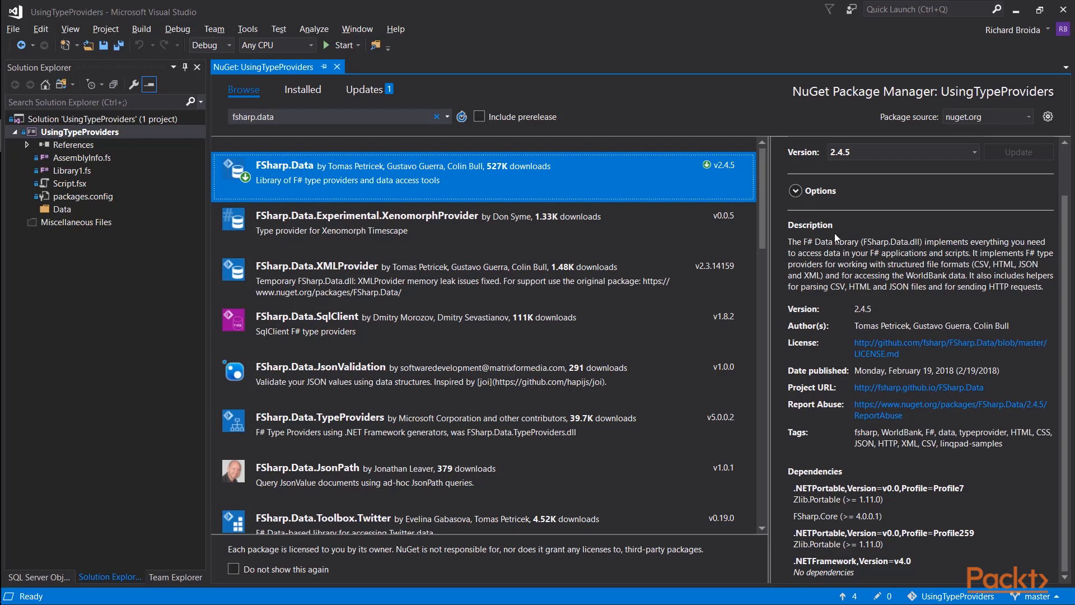
{"action": "mouse_move", "coordinate": [835, 381]}
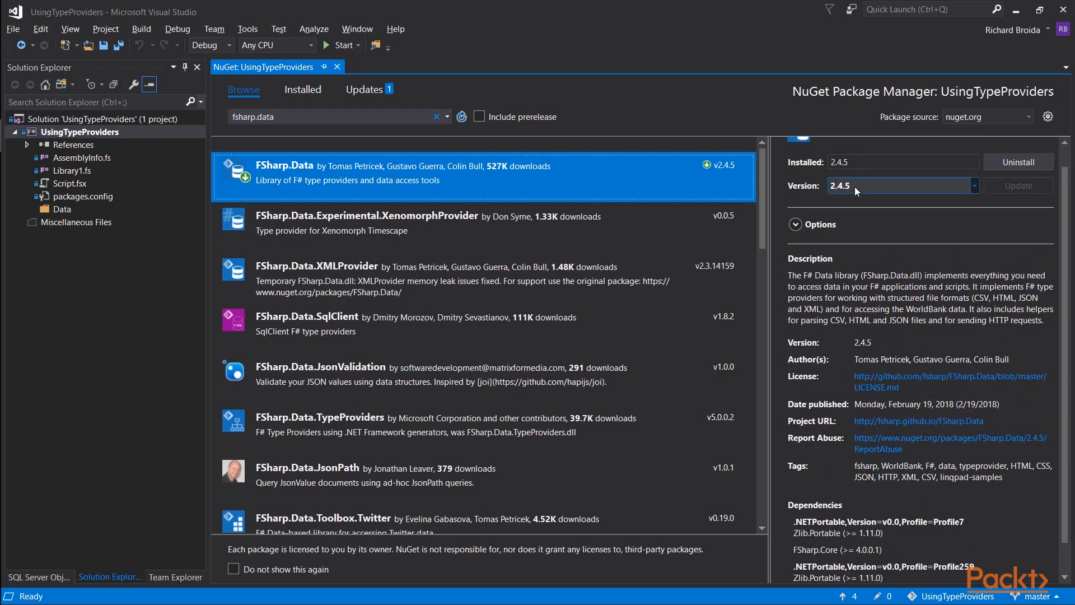
Show the FSharp.Data.TypeProviders package details with latest stable 5.0.2 selected.
{"action": "left_click", "coordinate": [972, 185]}
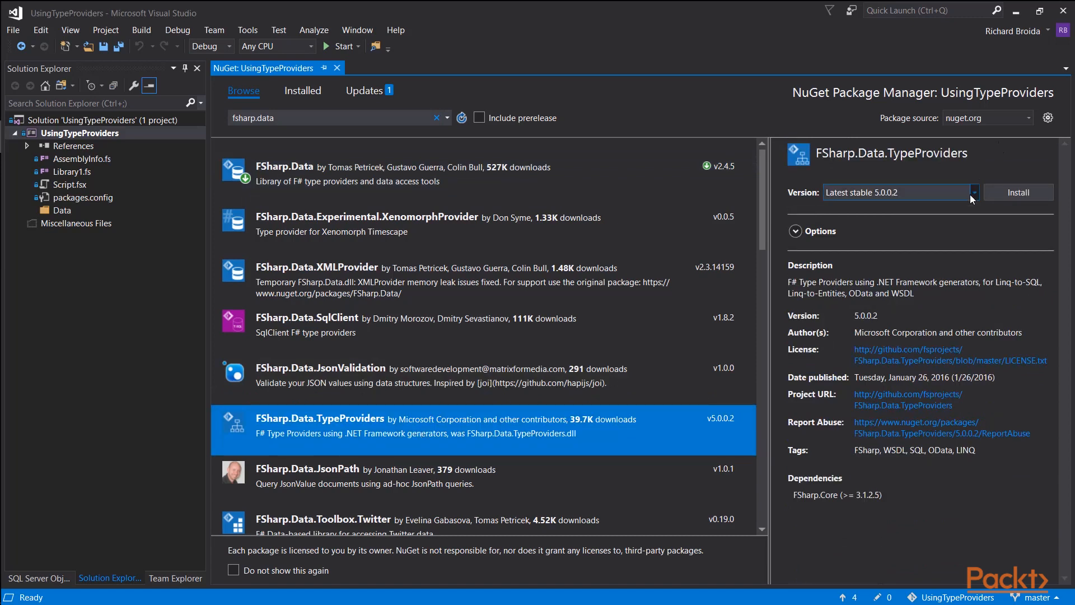
{"action": "left_click", "coordinate": [972, 191]}
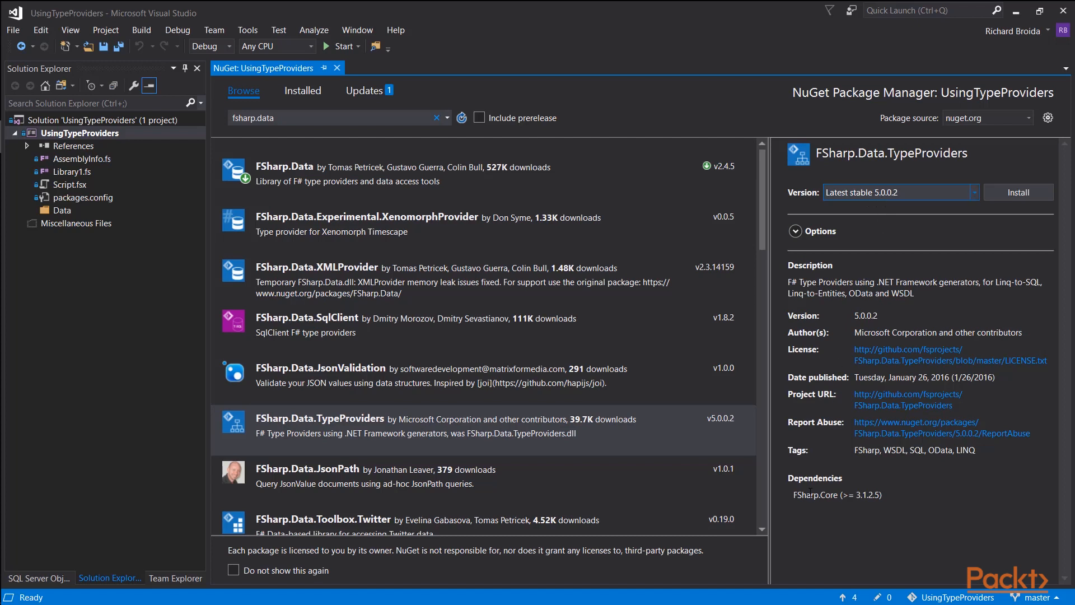
{"action": "mouse_move", "coordinate": [930, 312]}
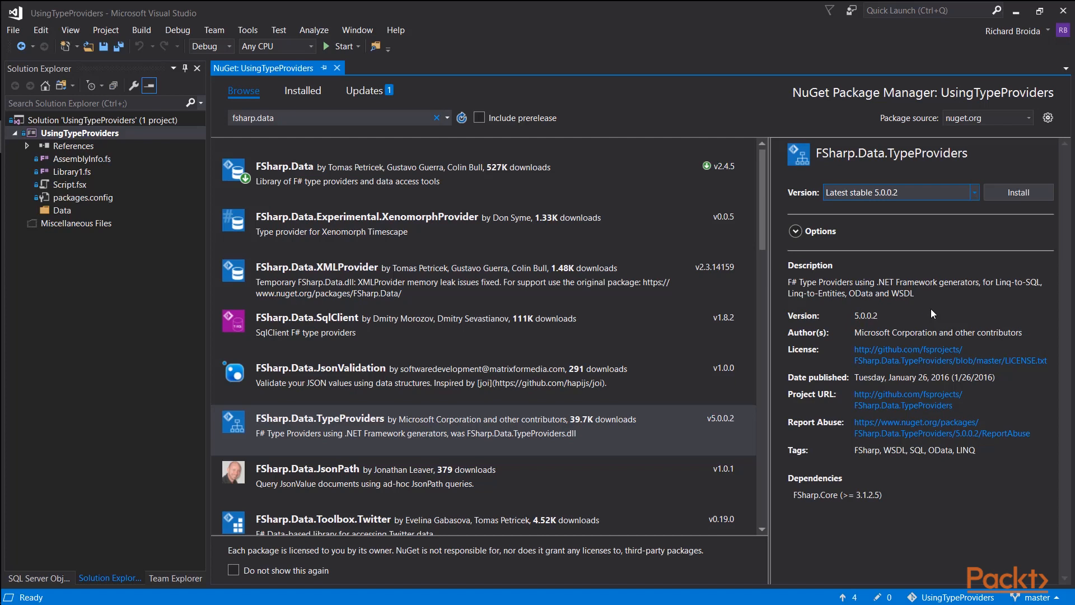
{"action": "mouse_move", "coordinate": [934, 309]}
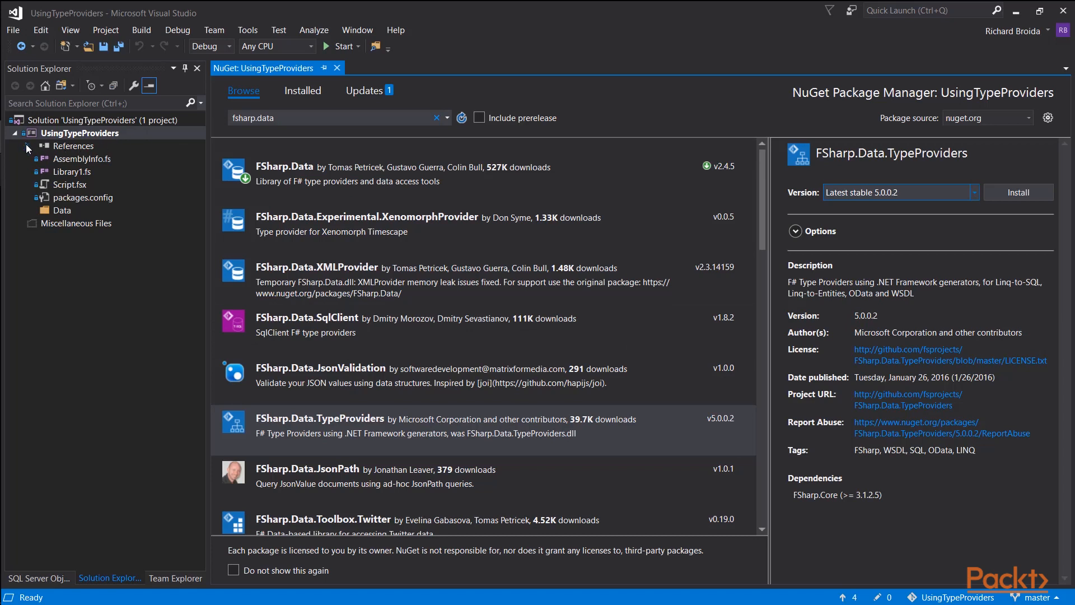
Send the project's FSharp.Data reference to F# Interactive from Solution Explorer's References node.
{"action": "left_click", "coordinate": [29, 146]}
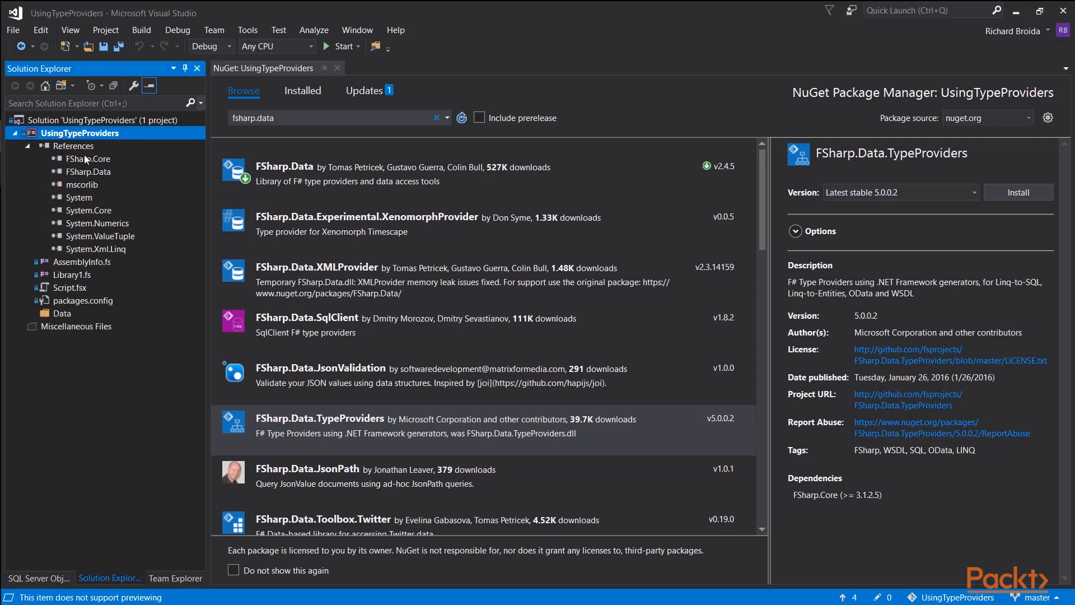
{"action": "left_click", "coordinate": [88, 158]}
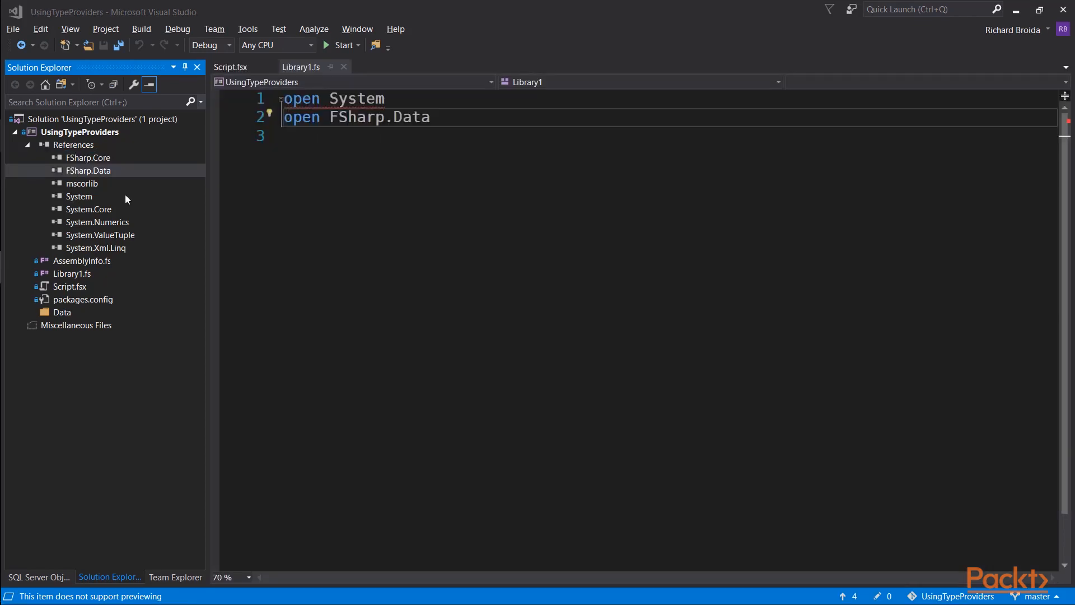
{"action": "mouse_move", "coordinate": [123, 182]}
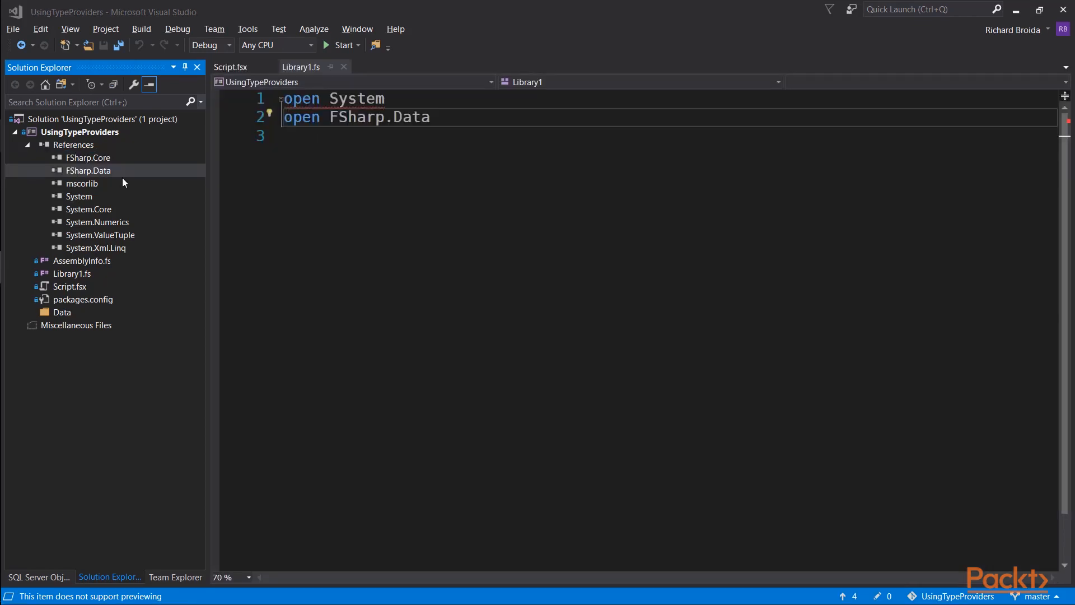
{"action": "left_click", "coordinate": [88, 170]}
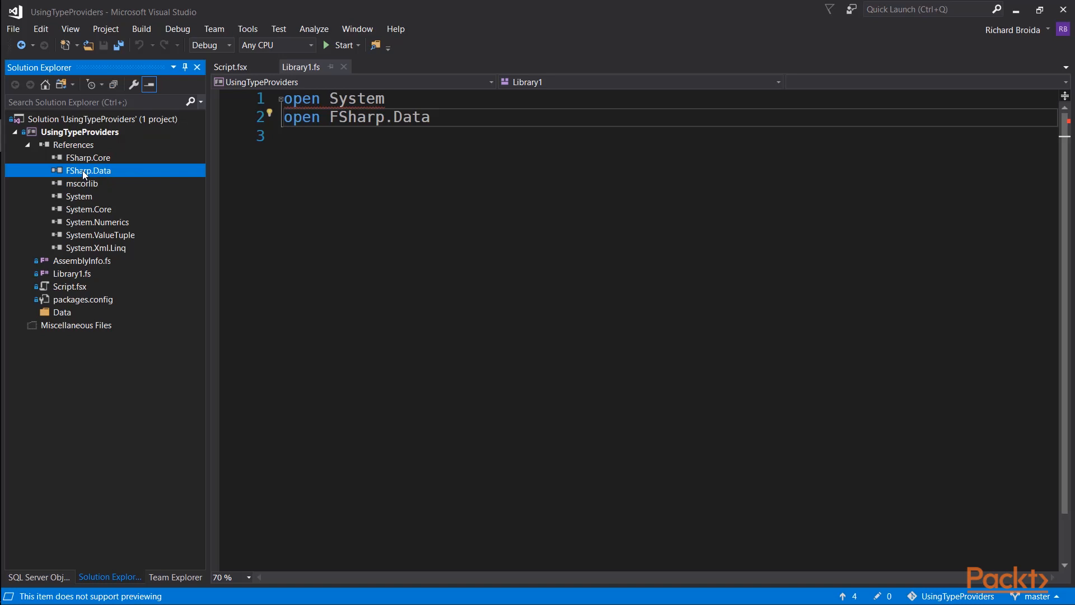
{"action": "right_click", "coordinate": [87, 170]}
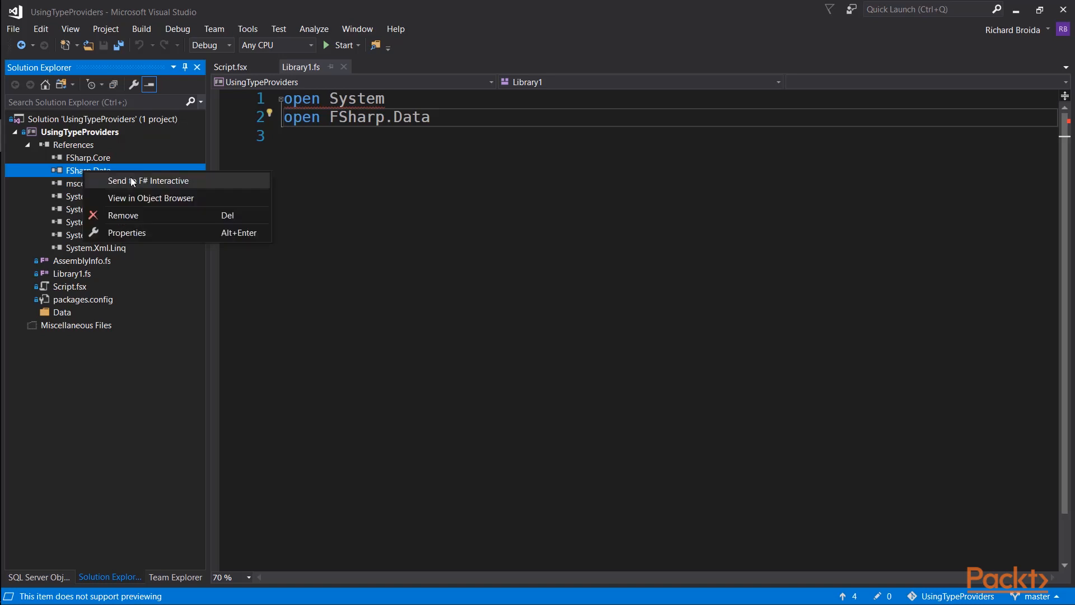
{"action": "left_click", "coordinate": [148, 180]}
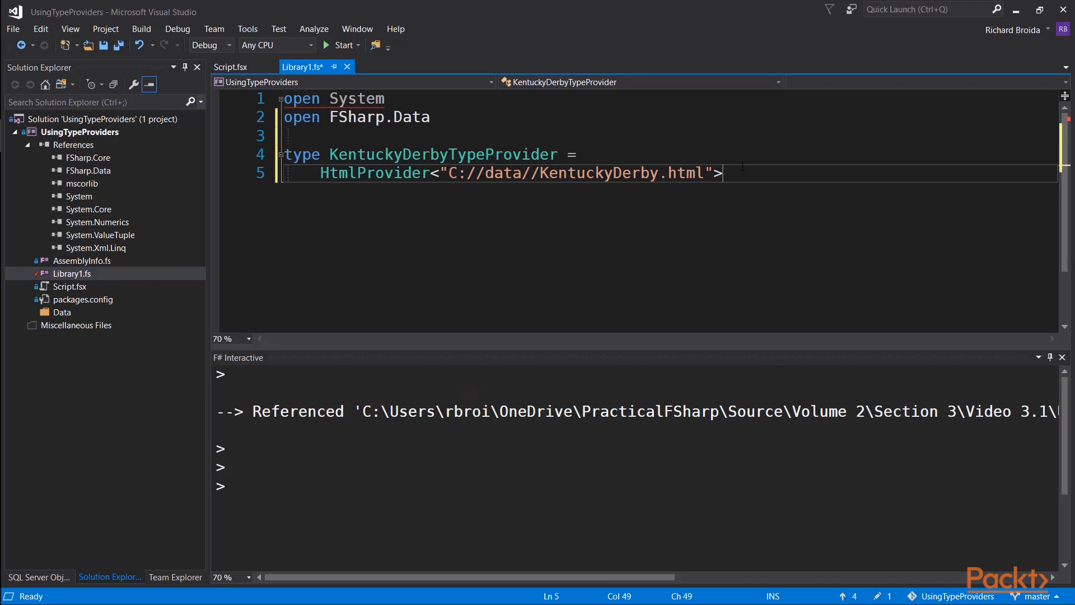
{"action": "mouse_move", "coordinate": [831, 272]}
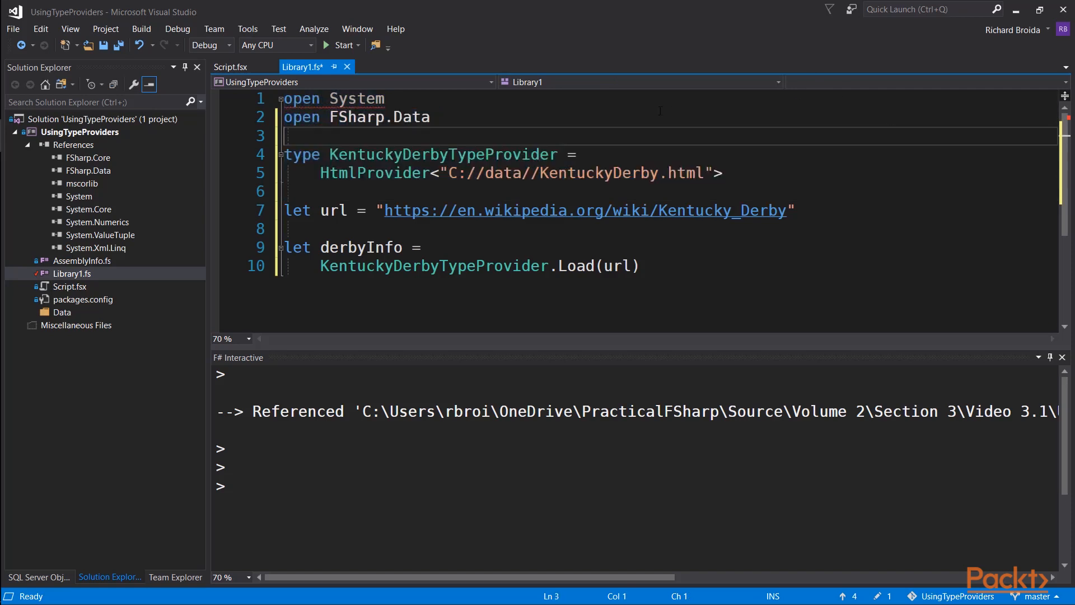
Evaluate the KentuckyDerbyTypeProvider type, url and derbyInfo definitions in F# Interactive (Alt+Enter).
{"action": "left_click_drag", "start_coordinate": [288, 135], "coordinate": [724, 173]}
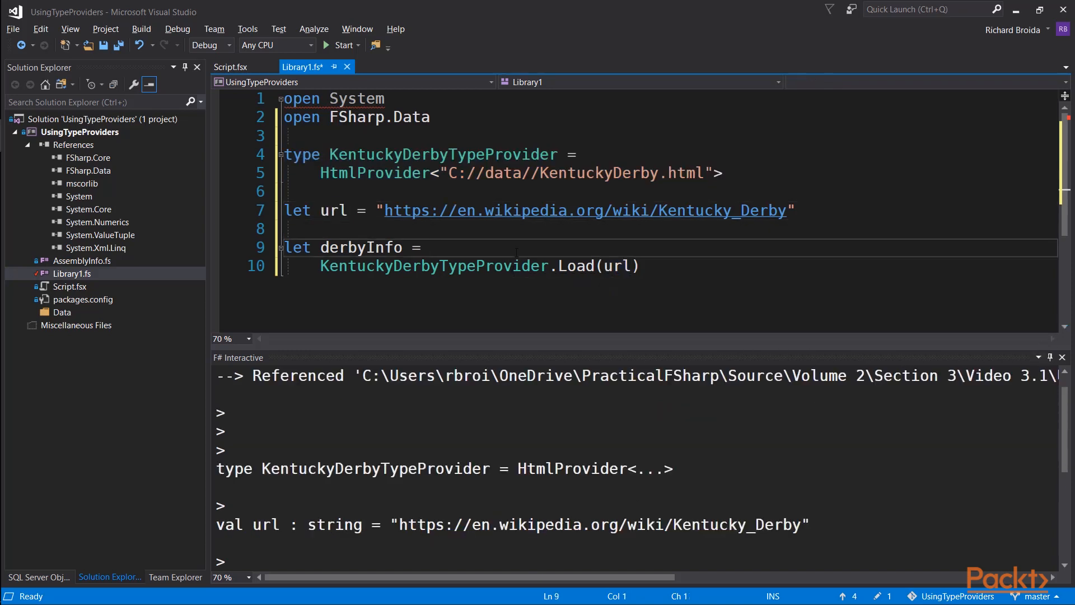
{"action": "left_click_drag", "start_coordinate": [283, 246], "coordinate": [638, 267]}
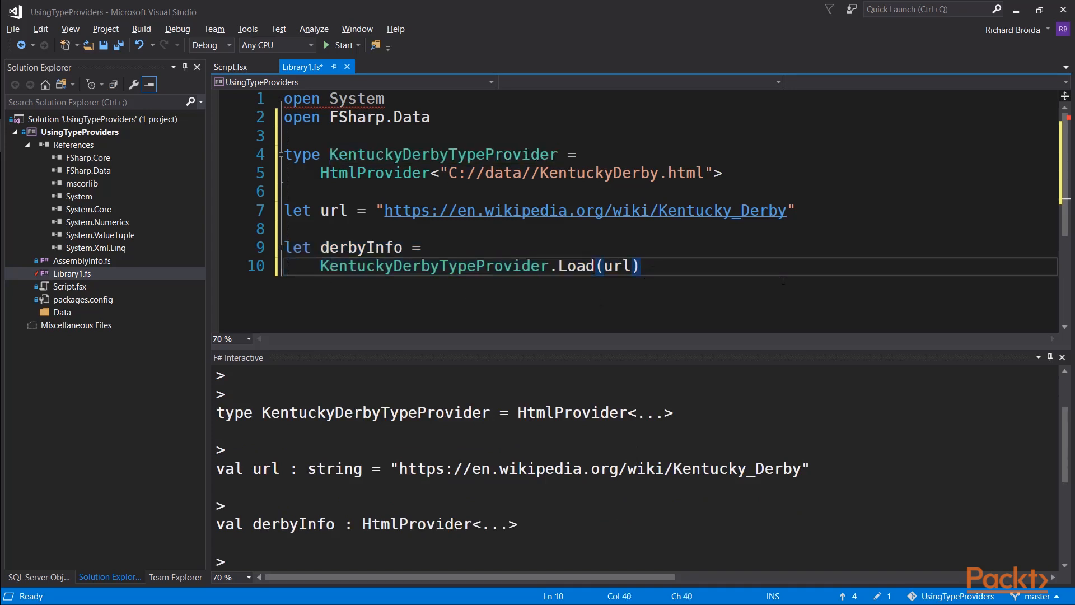
{"action": "key", "text": "Enter"}
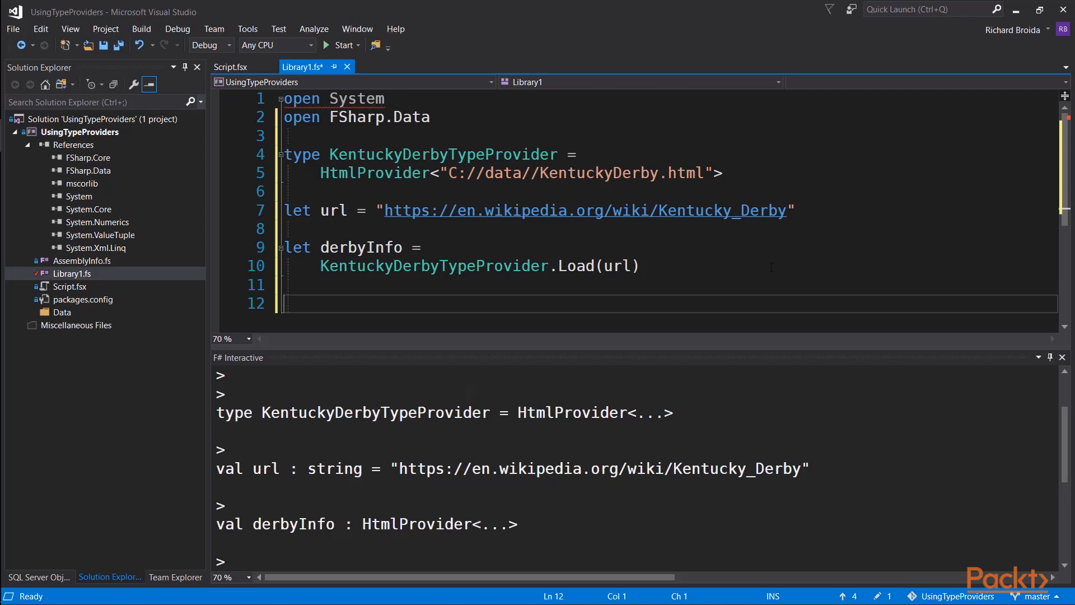
Write a for loop over derbyInfo.Tables.Winners.Rows printing each row's Year, Winner and Time.
{"action": "type", "text": "derbyInfo.l"}
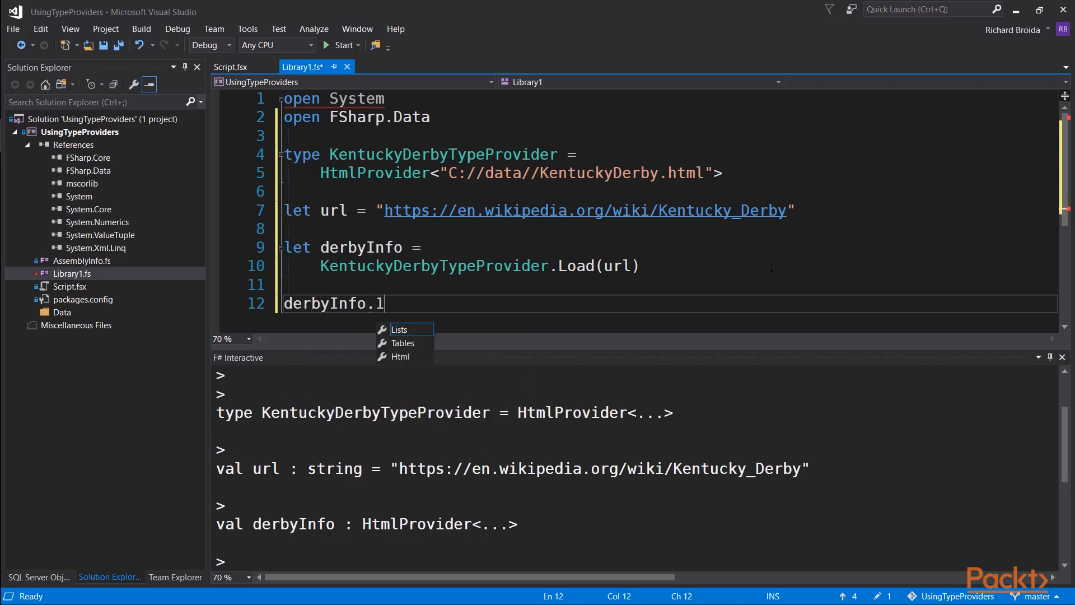
{"action": "key", "text": "Backspace"}
{"action": "type", "text": "Tables.Winners"}
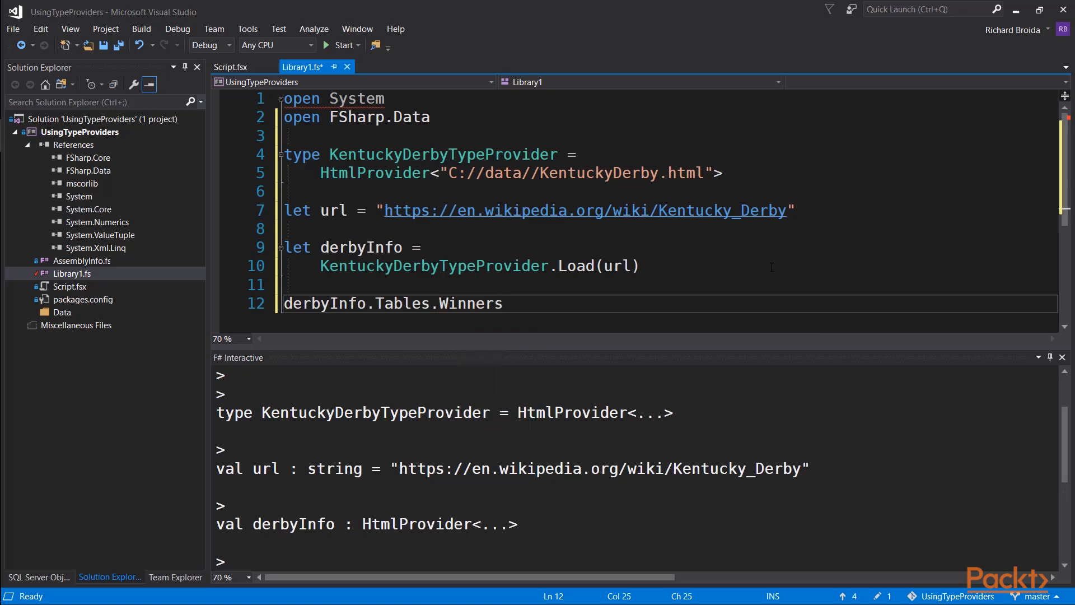
{"action": "type", "text": "."}
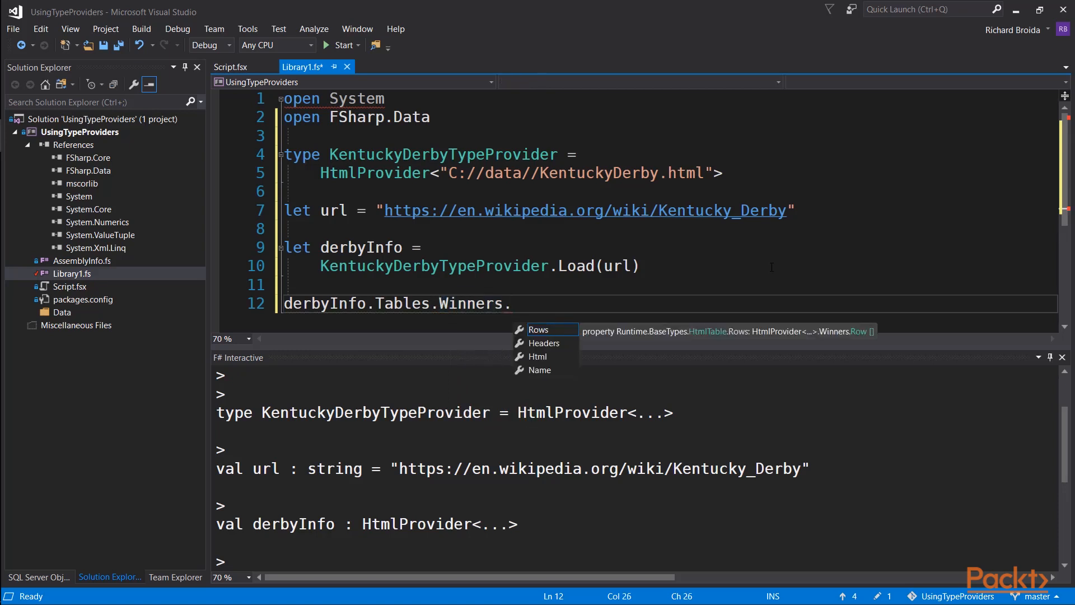
{"action": "mouse_move", "coordinate": [539, 329]}
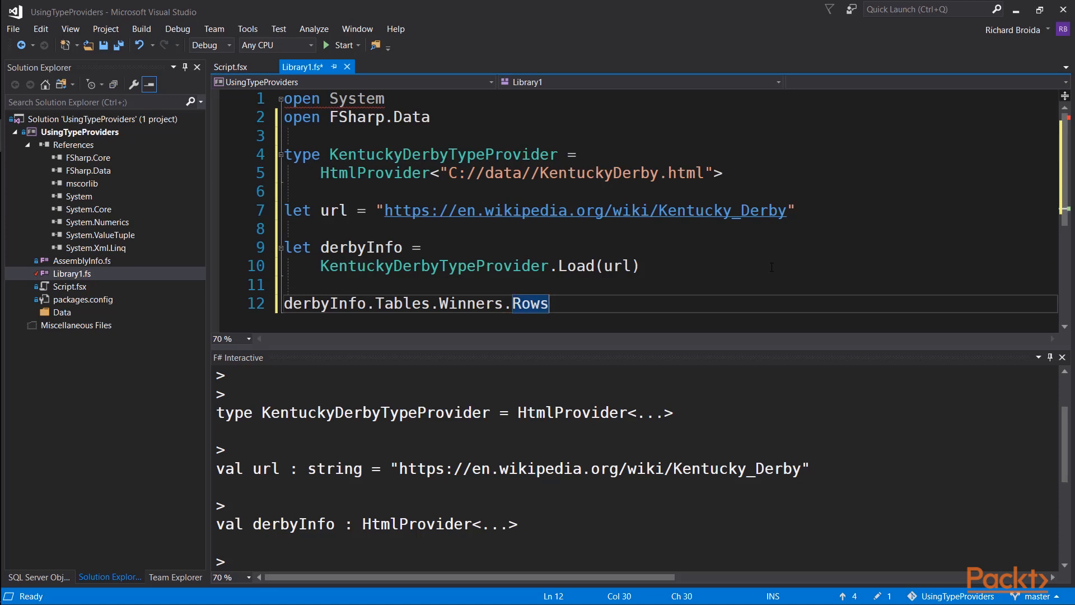
{"action": "double_click", "coordinate": [324, 303]}
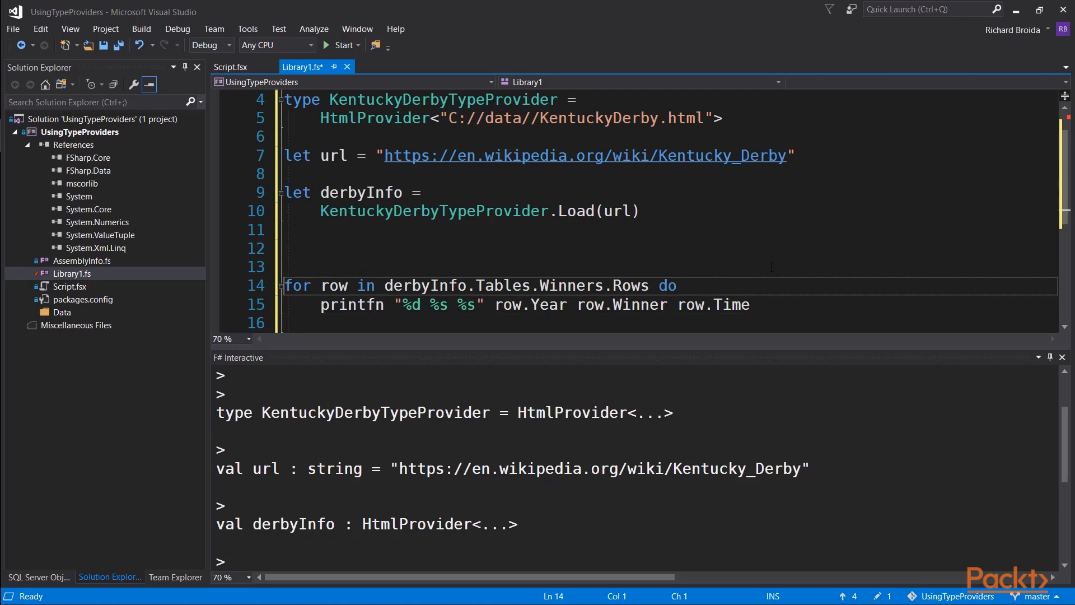
Run the for loop in F# Interactive, listing winners by year with times (e.g. 1990 Unbridled 2:02.00).
{"action": "left_click_drag", "start_coordinate": [282, 285], "coordinate": [750, 305]}
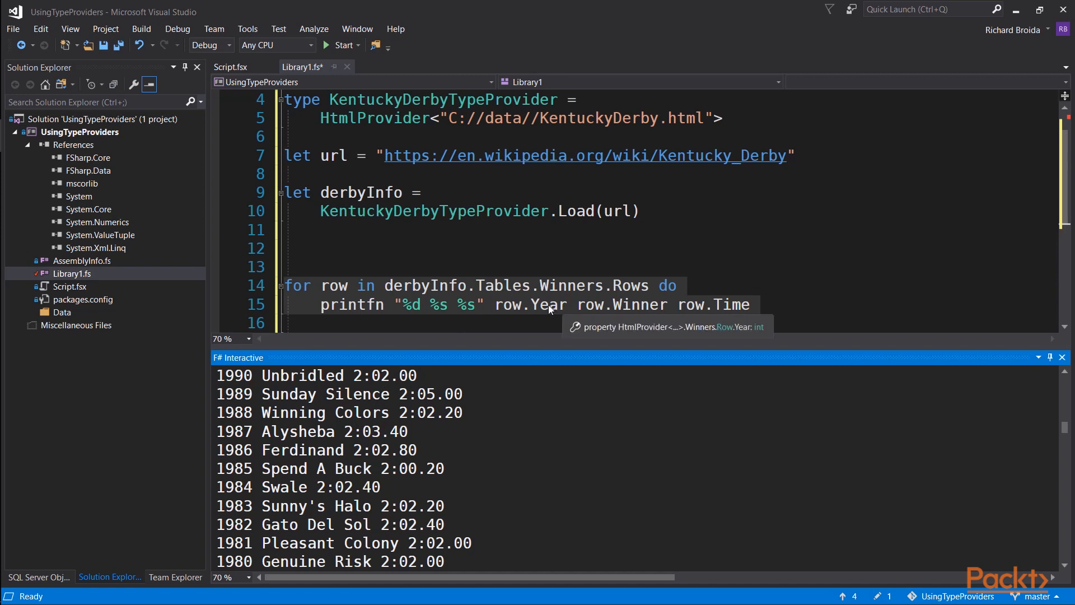
{"action": "mouse_move", "coordinate": [509, 305]}
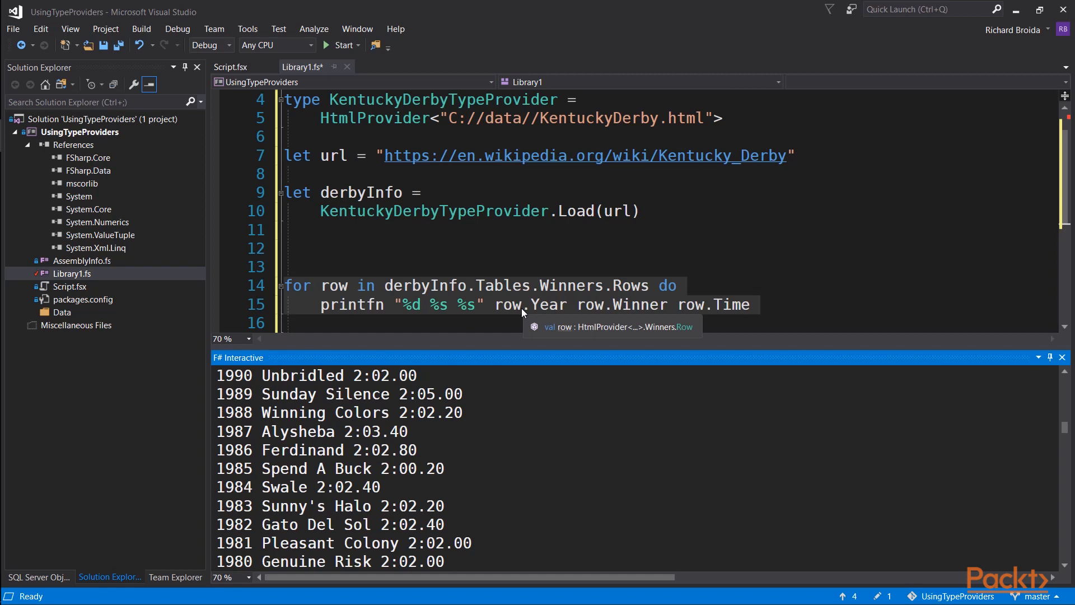
{"action": "mouse_move", "coordinate": [548, 312]}
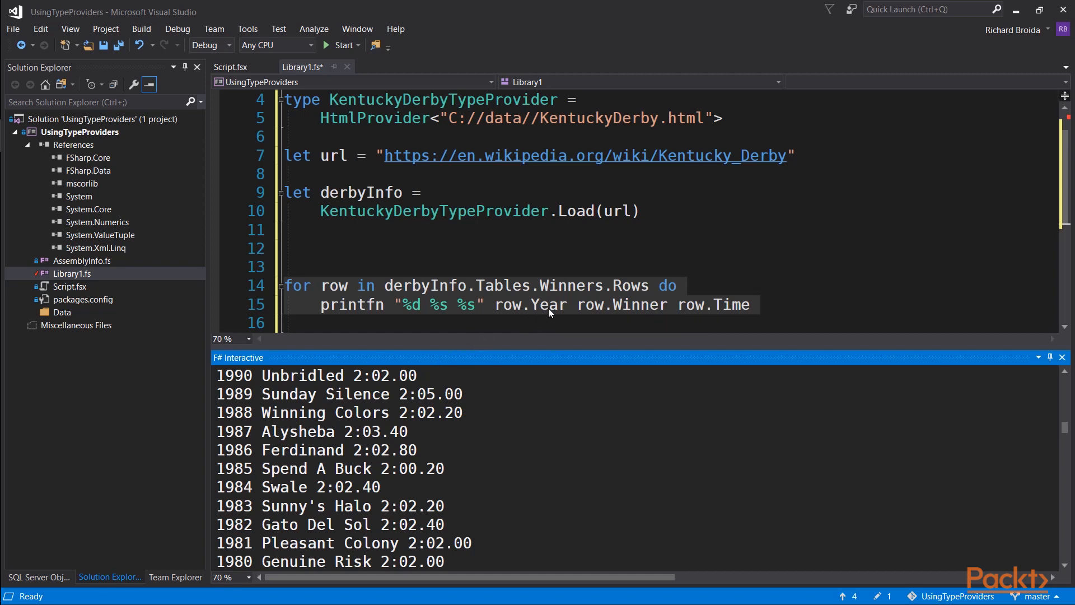
{"action": "mouse_move", "coordinate": [548, 304]}
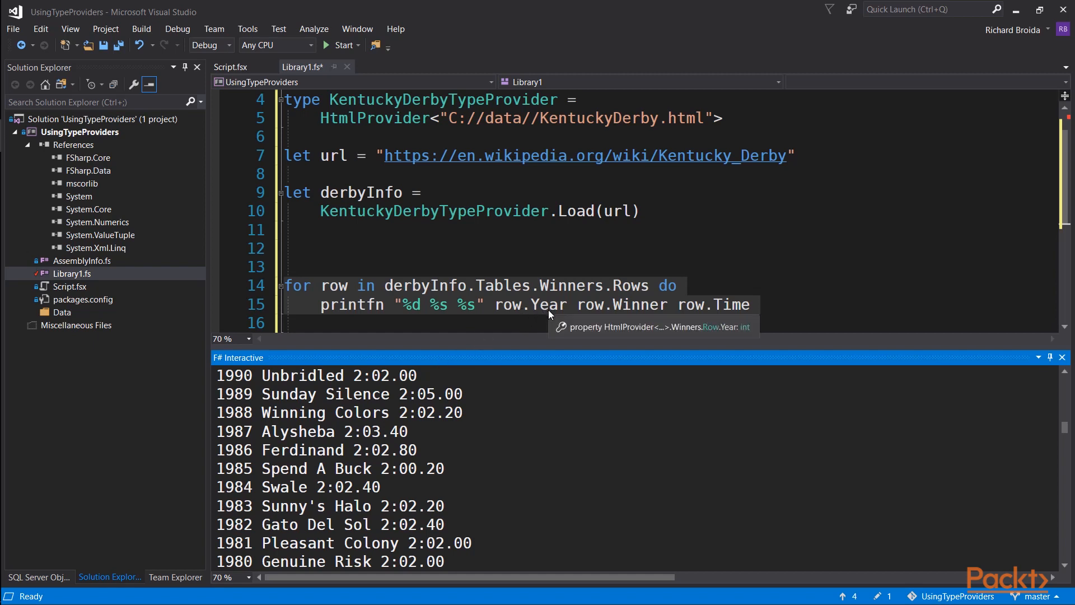